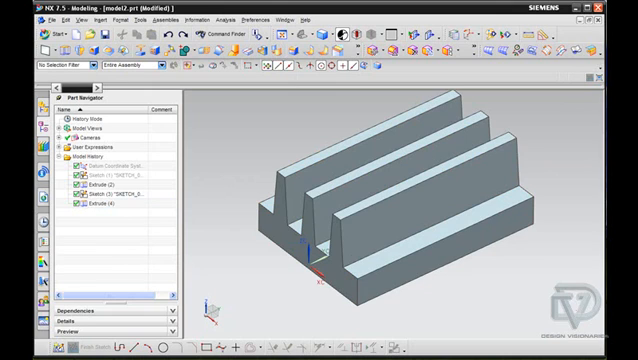
- Bring up the Face Blend dialog from the Insert menu for the ribbed block
click(70, 22)
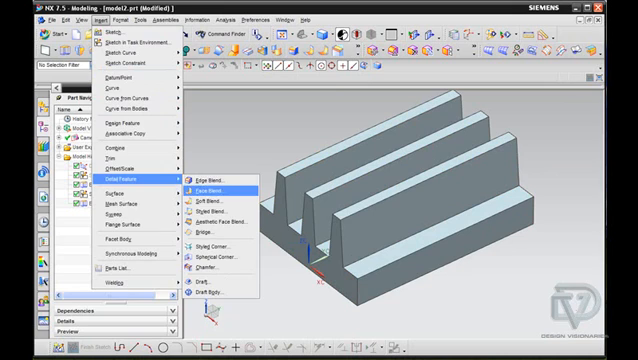
click(212, 180)
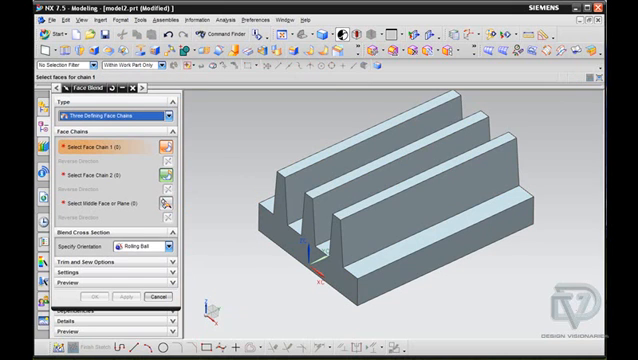